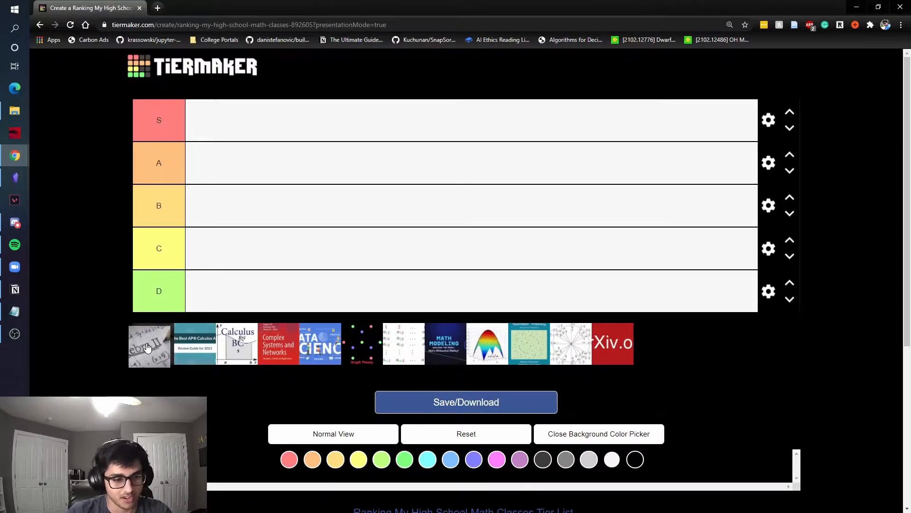
# Move the Algebra II photo tile from the unranked pool into the B row.
pyautogui.moveTo(148, 345); pyautogui.dragTo(183, 242)
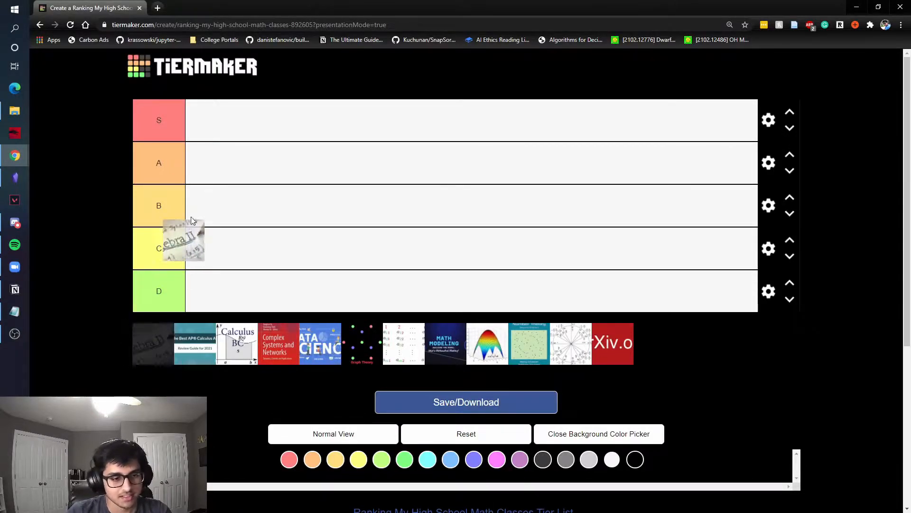
pyautogui.moveTo(183, 242); pyautogui.dragTo(209, 209)
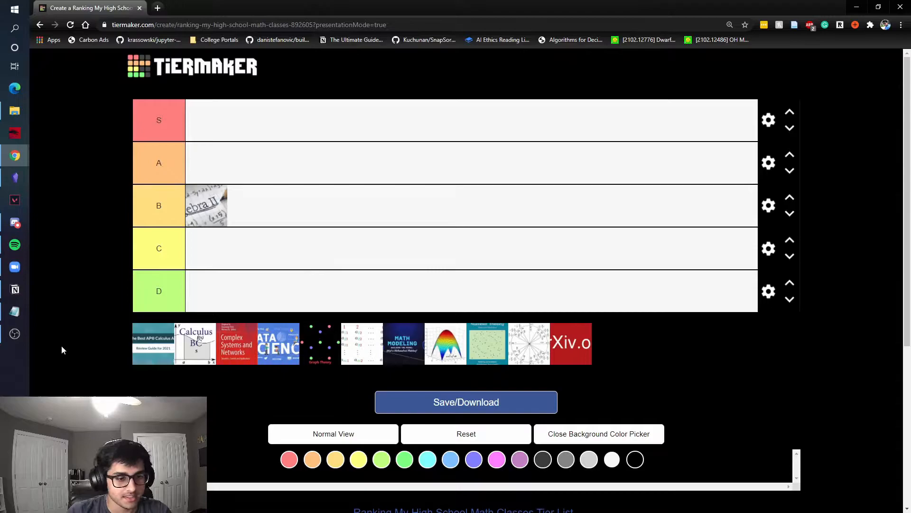
pyautogui.moveTo(514, 344)
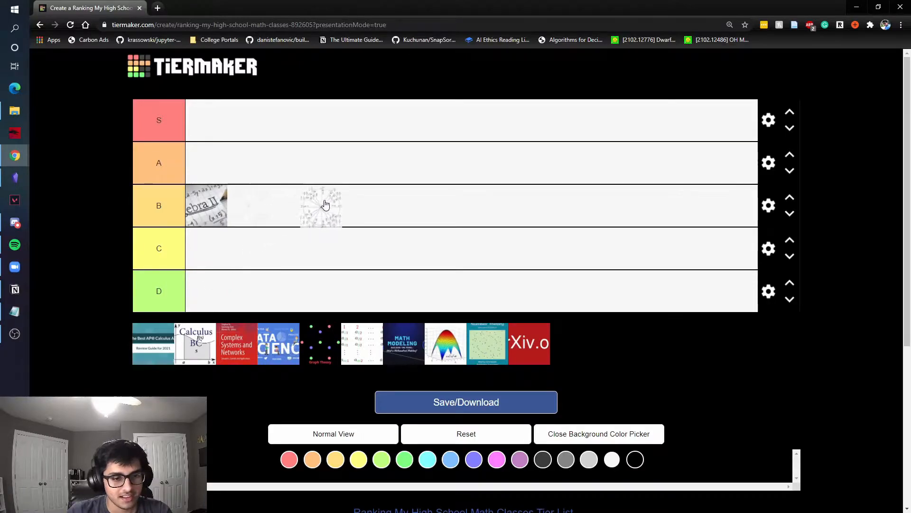
# Drop the radiating-lines diagram tile into the C row.
pyautogui.moveTo(320, 205); pyautogui.dragTo(209, 248)
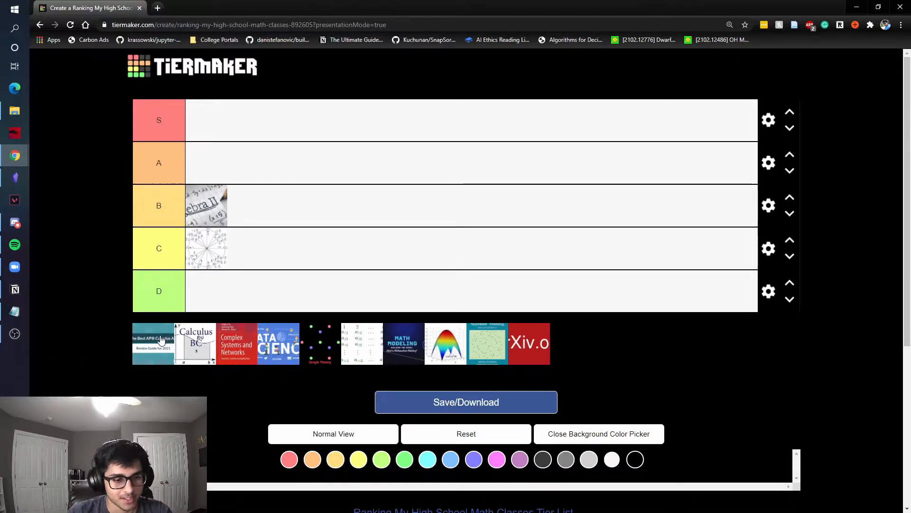
pyautogui.moveTo(153, 343); pyautogui.dragTo(109, 362)
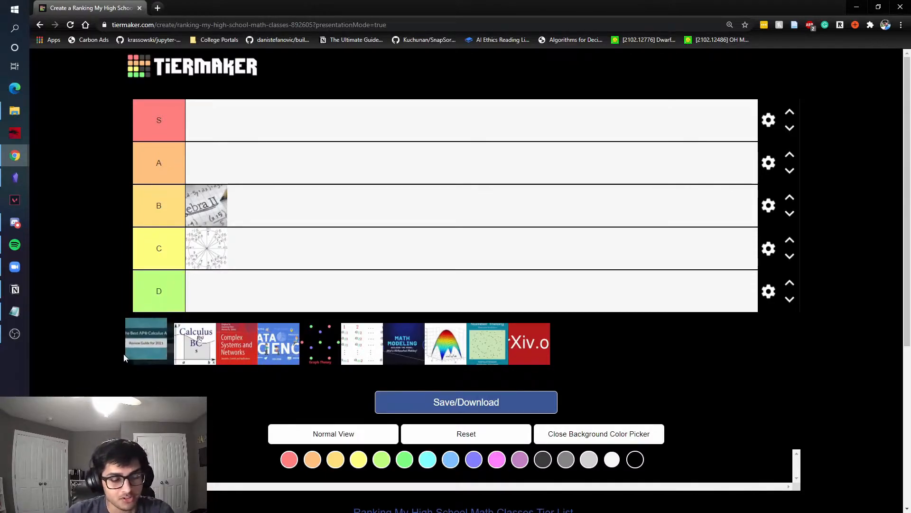
# Place the AP Calculus AB review guide in row A and Calculus BC in row S.
pyautogui.moveTo(145, 340); pyautogui.dragTo(208, 163)
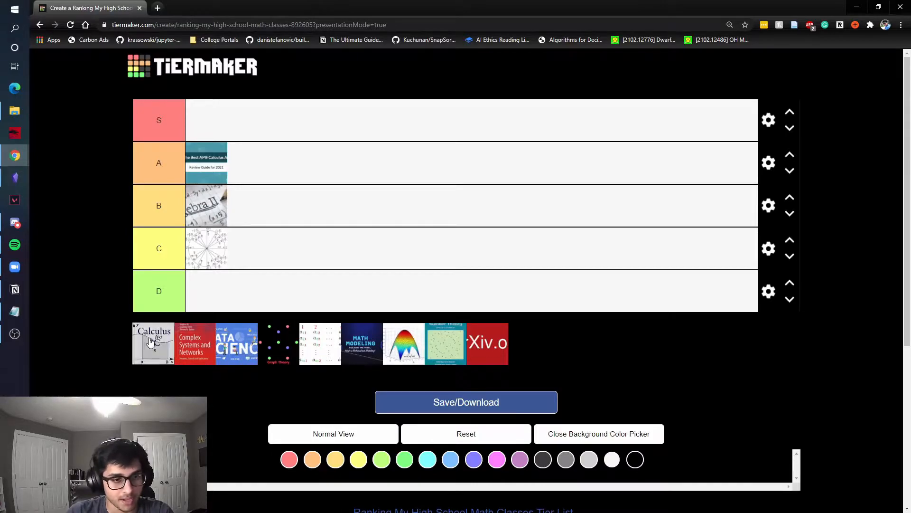
pyautogui.moveTo(153, 343); pyautogui.dragTo(206, 205)
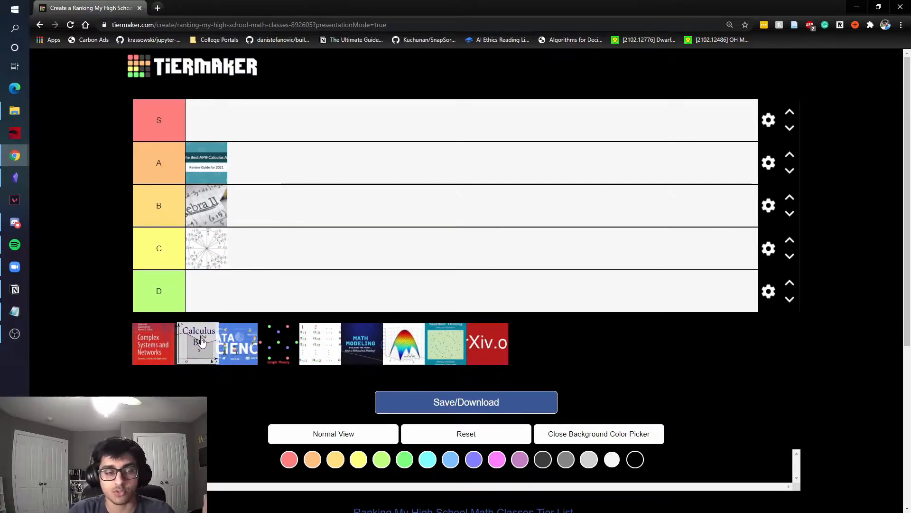
pyautogui.moveTo(198, 342); pyautogui.dragTo(291, 209)
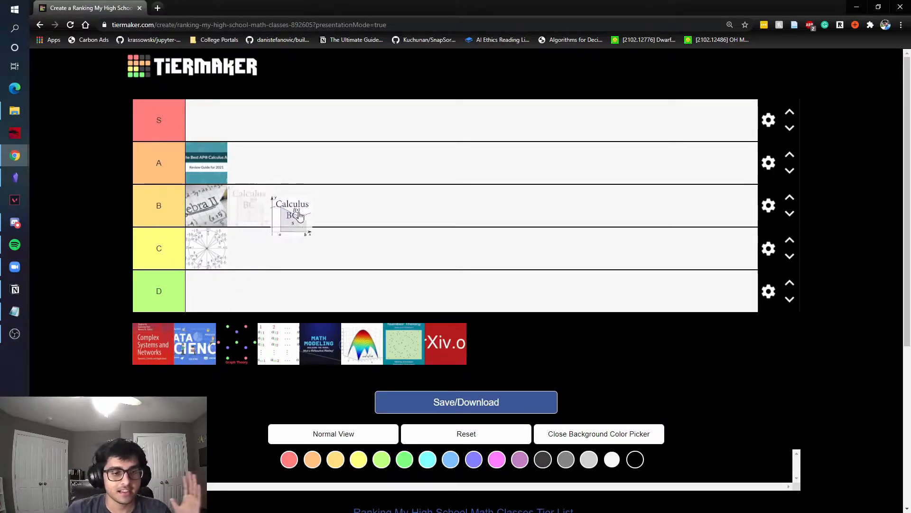
pyautogui.moveTo(291, 214); pyautogui.dragTo(207, 120)
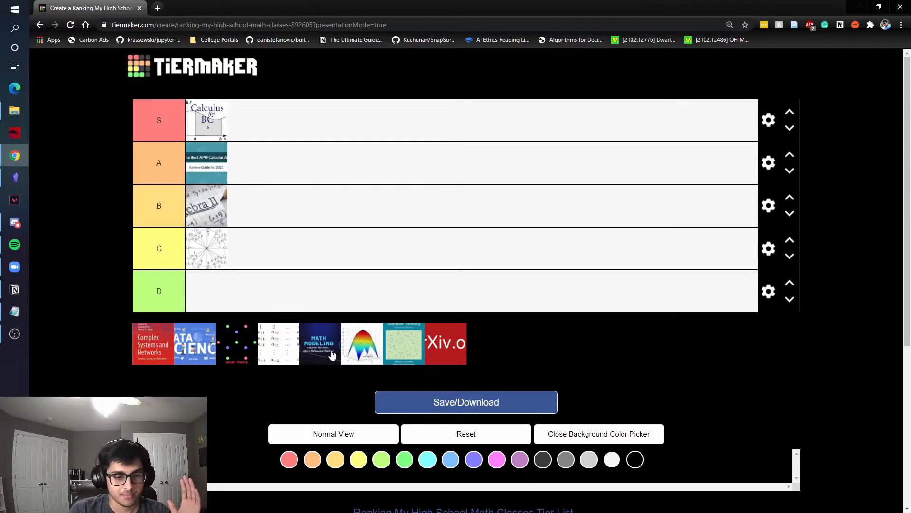
# Put the Graph Theory tile at the front of the S row, before Calculus BC.
pyautogui.moveTo(236, 343); pyautogui.dragTo(285, 291)
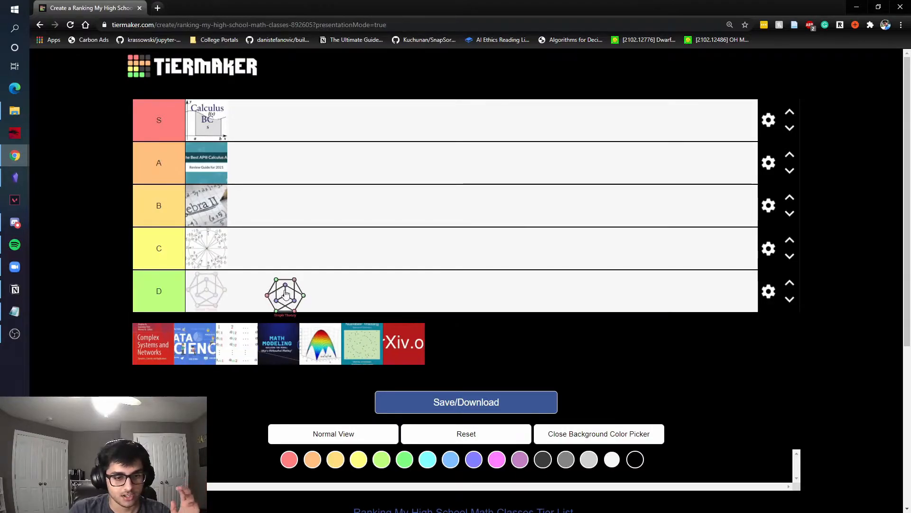
pyautogui.moveTo(285, 293); pyautogui.dragTo(195, 120)
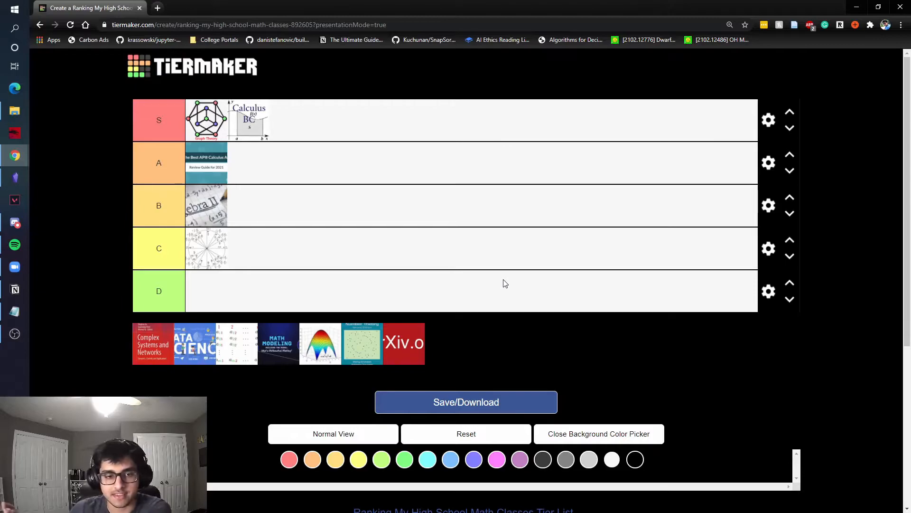
pyautogui.moveTo(244, 186)
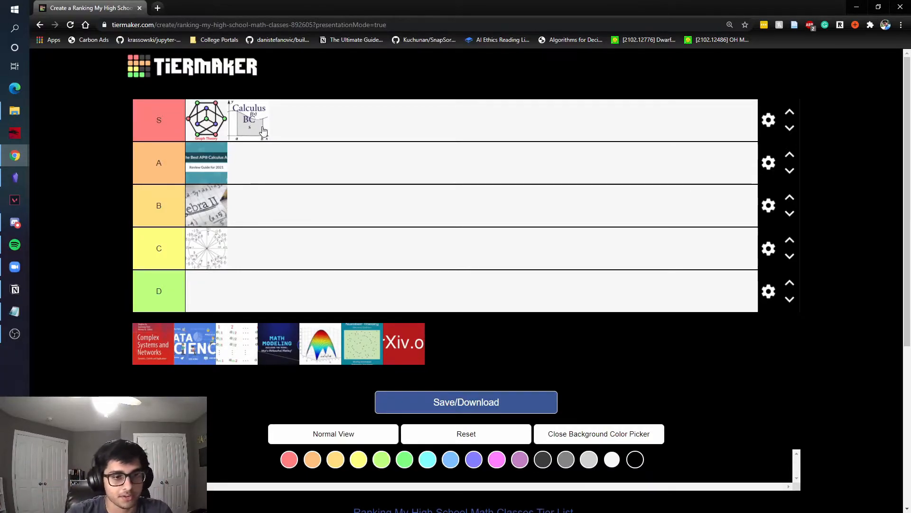
pyautogui.moveTo(259, 202)
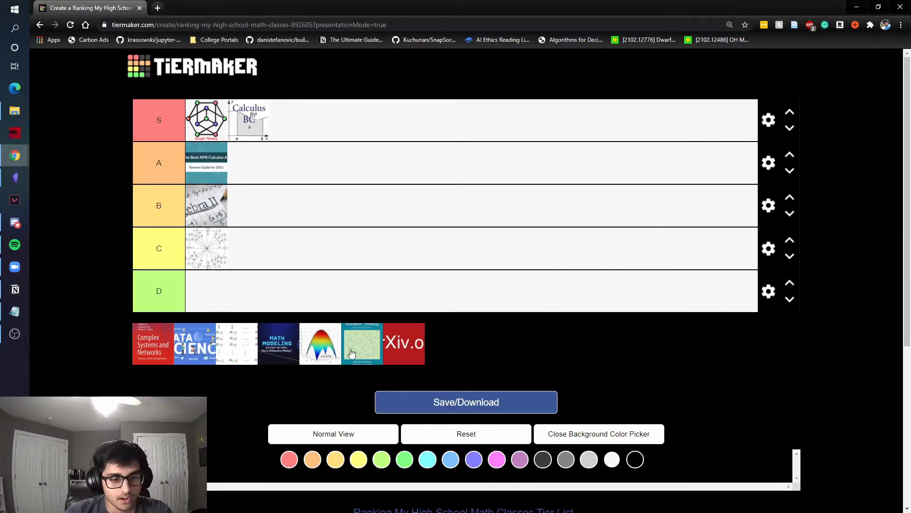
pyautogui.moveTo(307, 362)
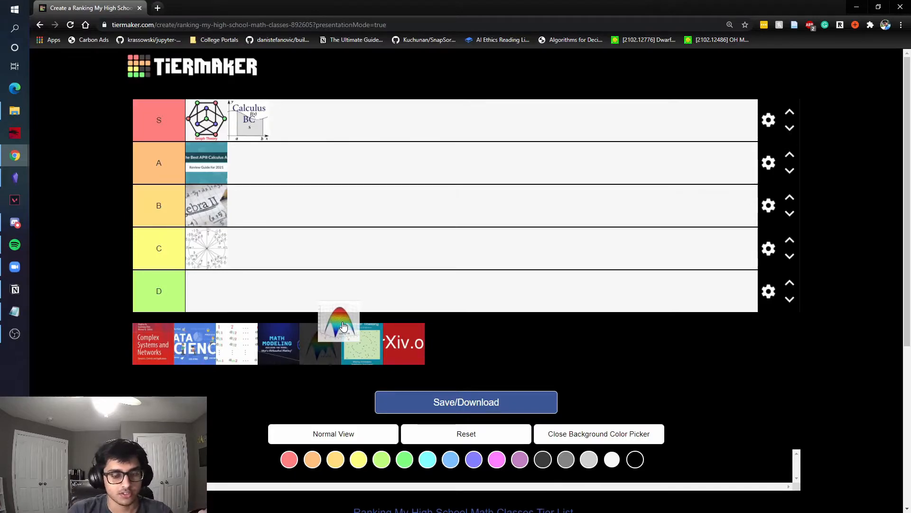
# Put the rainbow surface-plot tile at the start of row A, ahead of the AP Calculus guide.
pyautogui.moveTo(339, 321); pyautogui.dragTo(324, 259)
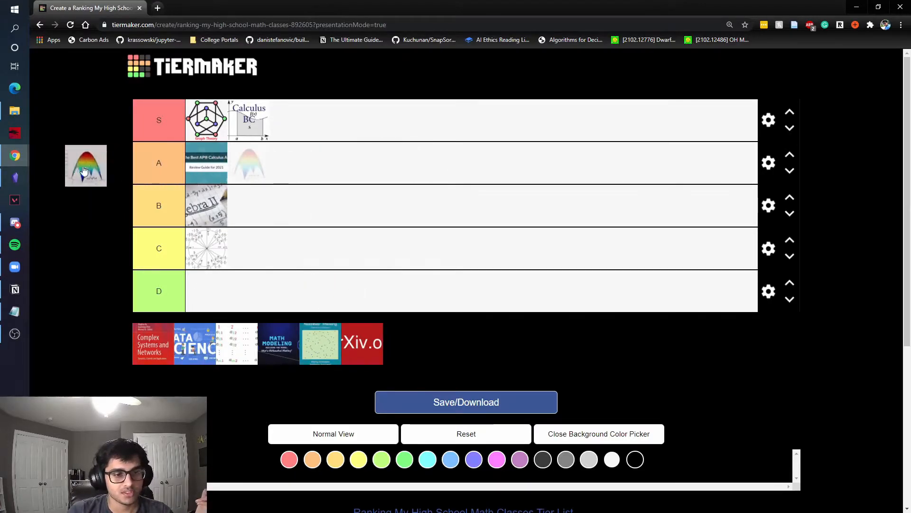
pyautogui.moveTo(85, 165); pyautogui.dragTo(189, 168)
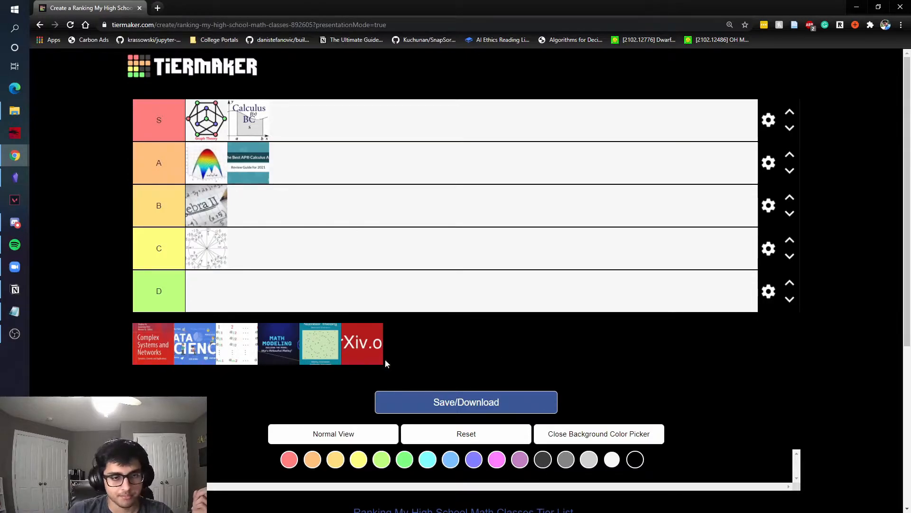
pyautogui.moveTo(214, 186)
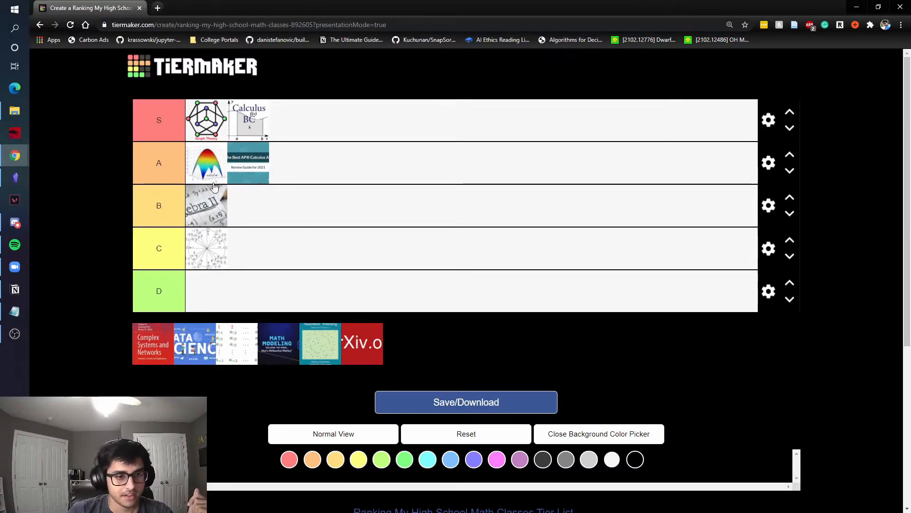
pyautogui.moveTo(263, 302)
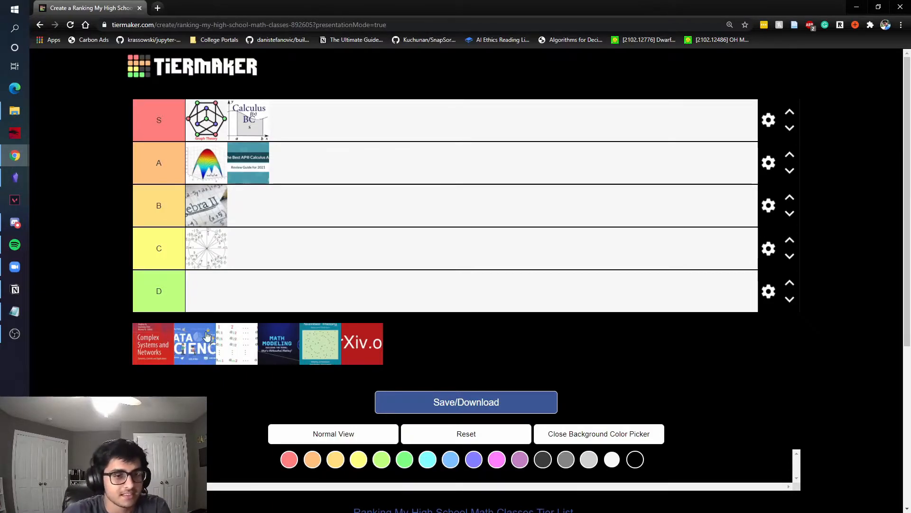
pyautogui.moveTo(200, 175)
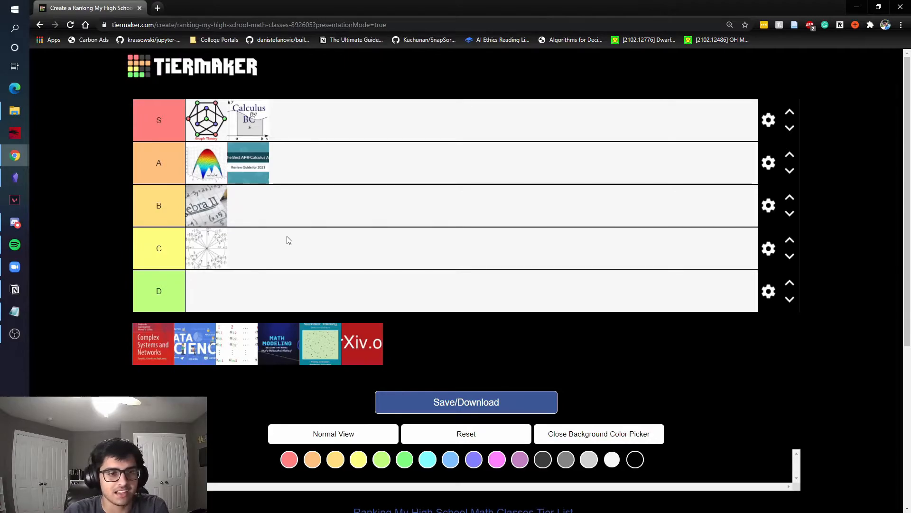
pyautogui.moveTo(247, 348)
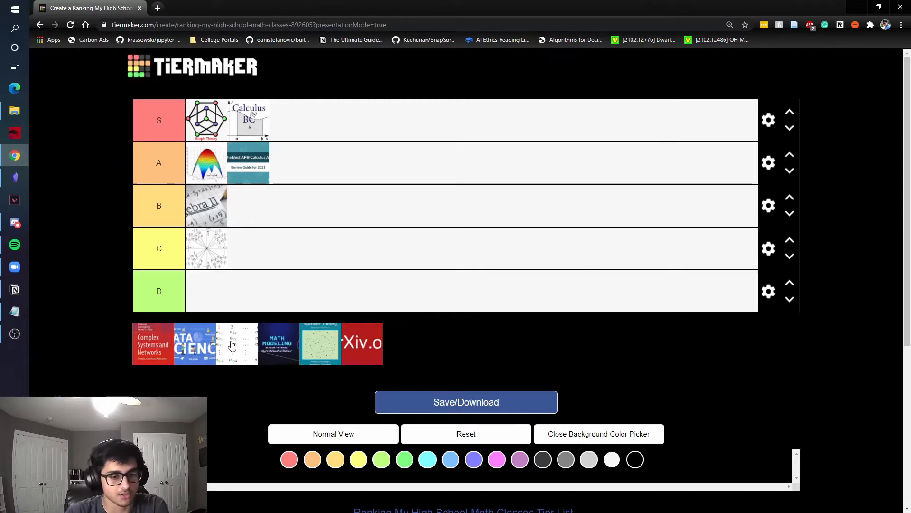
pyautogui.moveTo(243, 340)
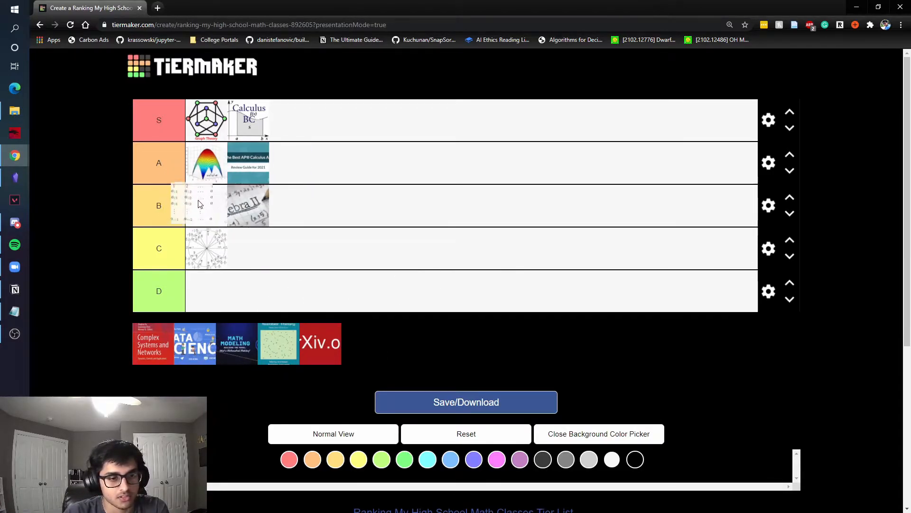
pyautogui.moveTo(207, 205); pyautogui.dragTo(317, 163)
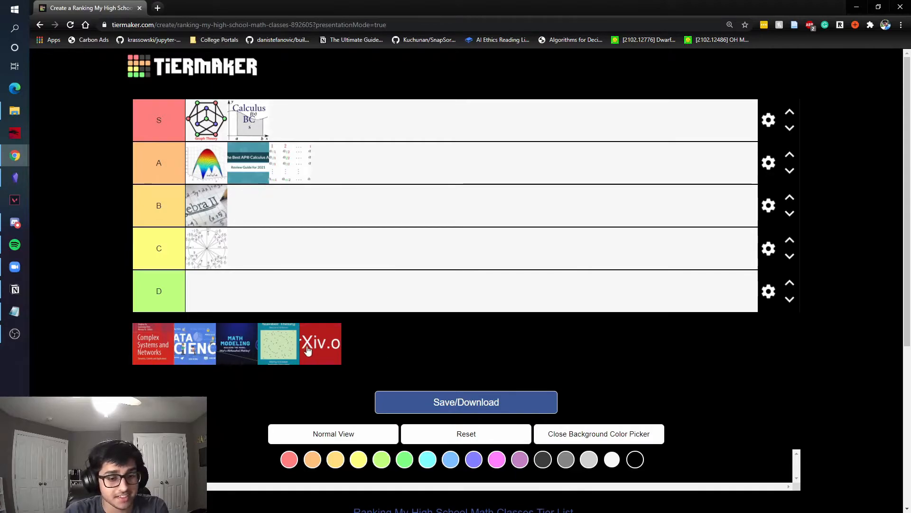
pyautogui.moveTo(320, 343); pyautogui.dragTo(417, 209)
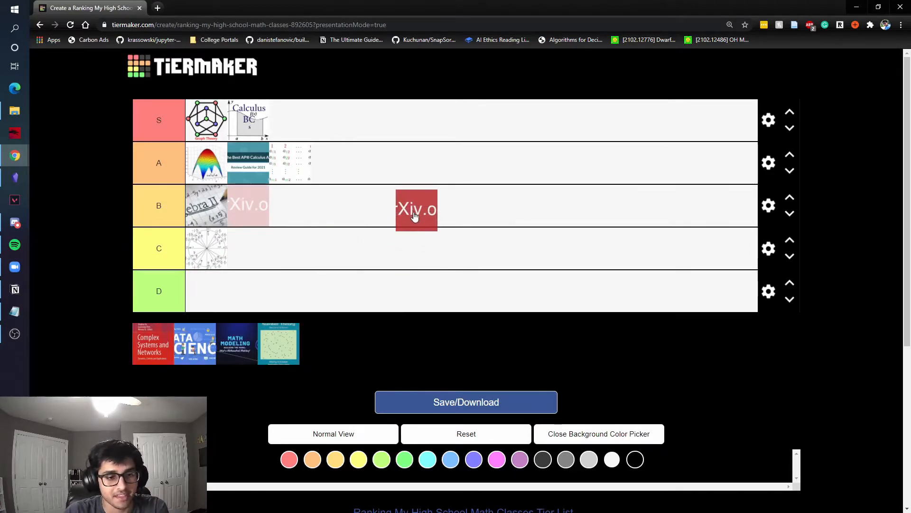
pyautogui.moveTo(417, 209); pyautogui.dragTo(466, 237)
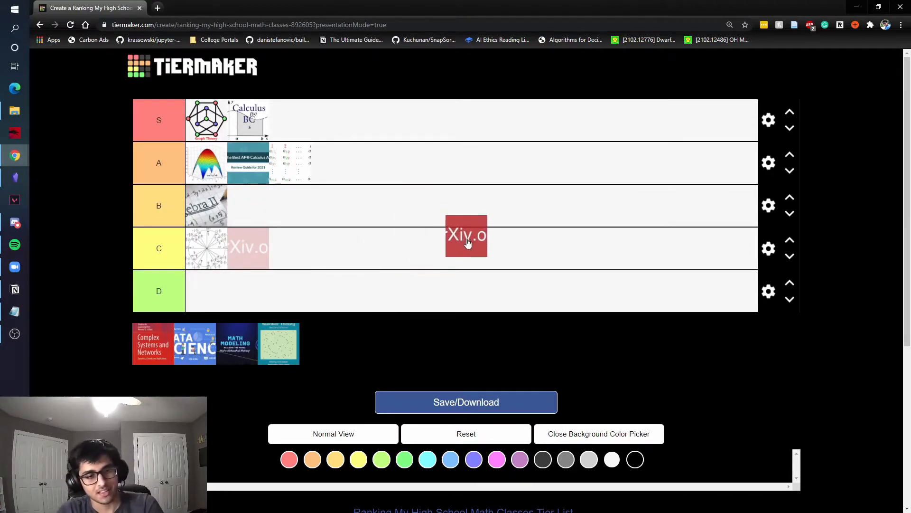
pyautogui.moveTo(466, 235); pyautogui.dragTo(533, 210)
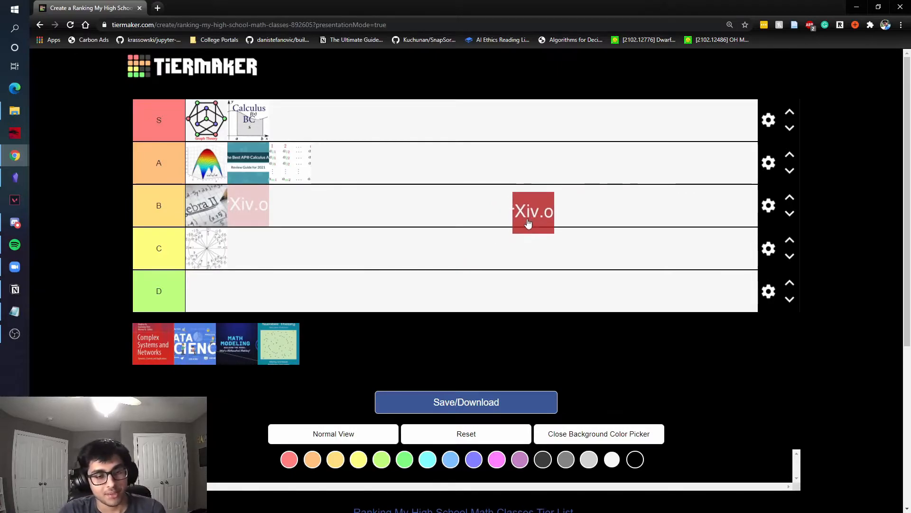
pyautogui.moveTo(534, 211); pyautogui.dragTo(513, 227)
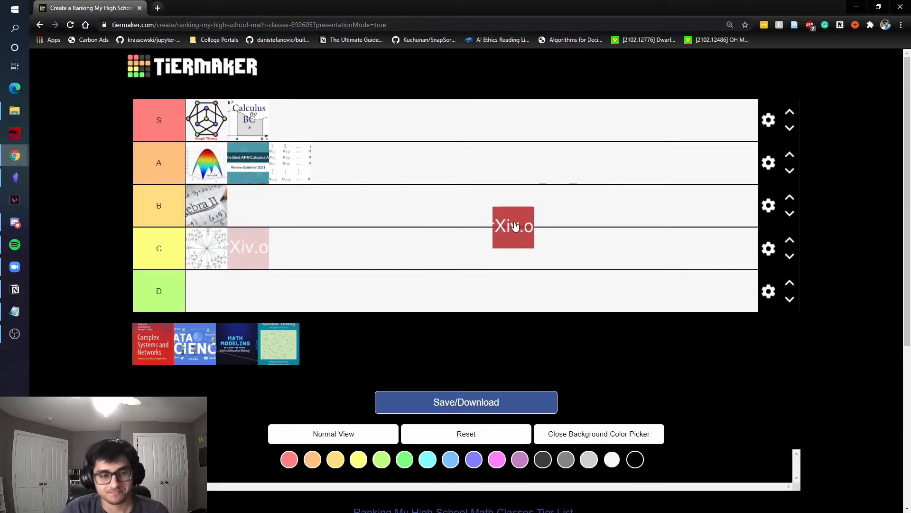
pyautogui.moveTo(513, 227); pyautogui.dragTo(521, 212)
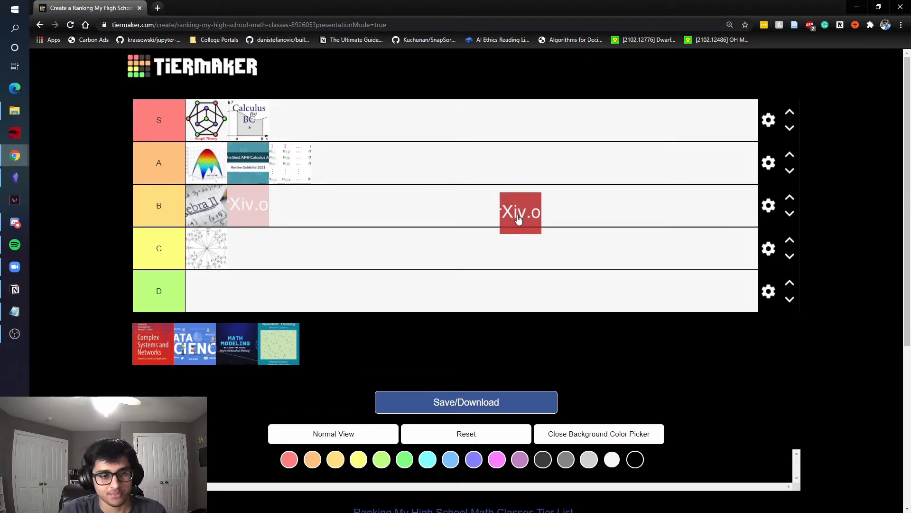
pyautogui.moveTo(520, 212); pyautogui.dragTo(197, 205)
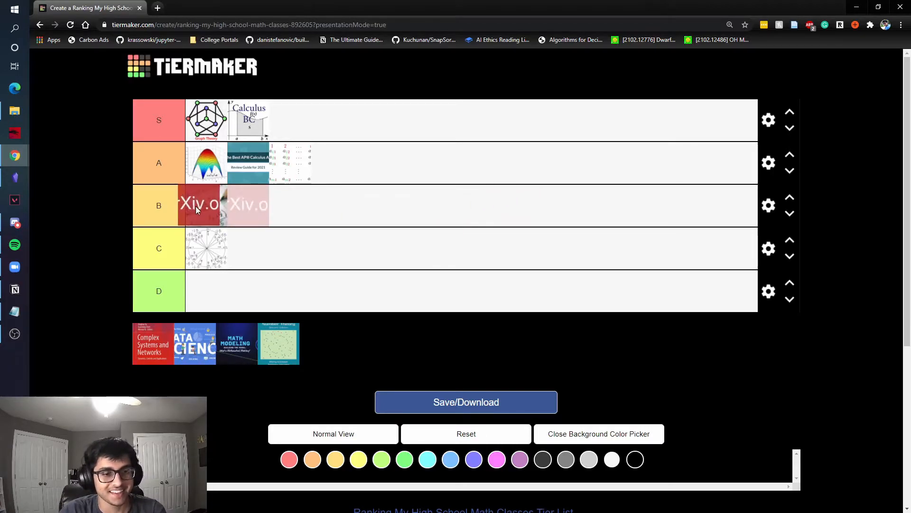
pyautogui.moveTo(199, 205); pyautogui.dragTo(300, 202)
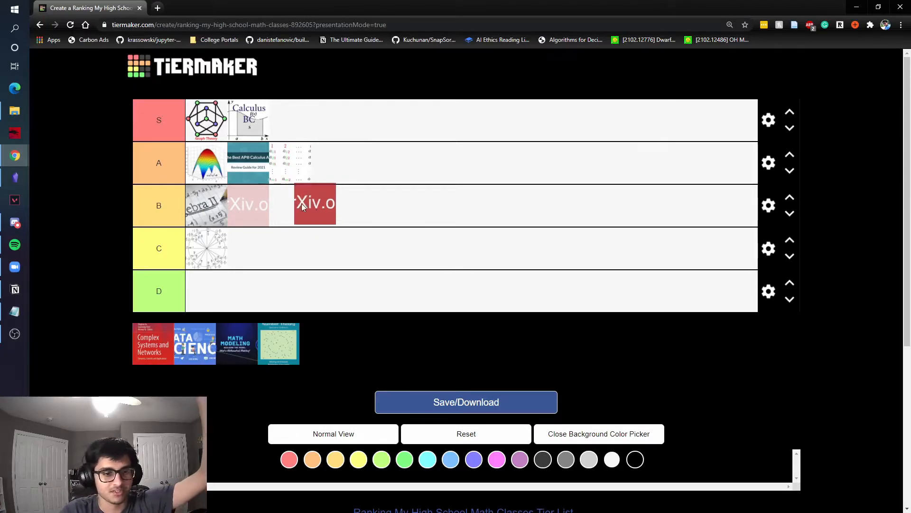
pyautogui.moveTo(314, 204); pyautogui.dragTo(268, 209)
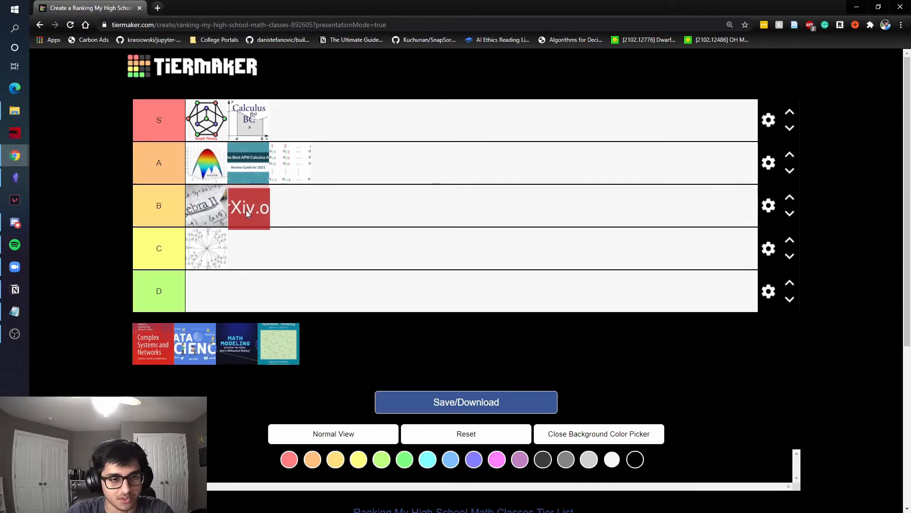
pyautogui.moveTo(248, 207); pyautogui.dragTo(398, 181)
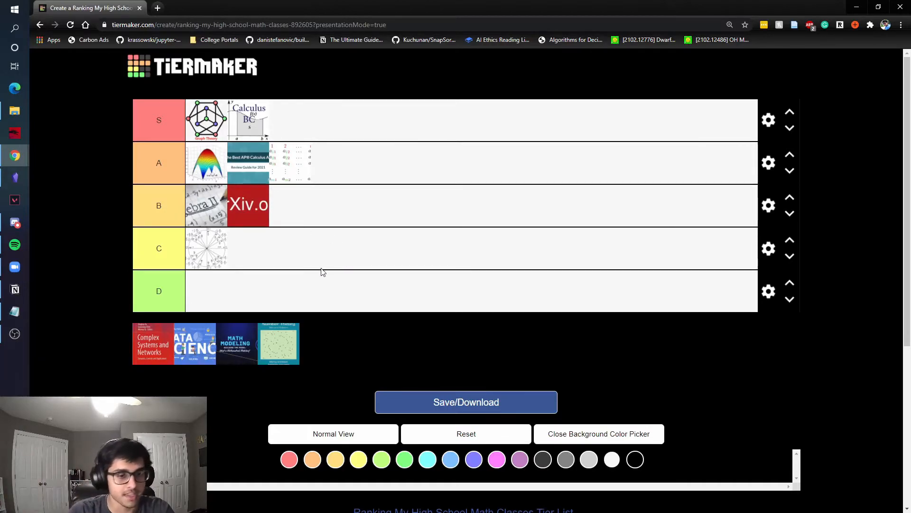
pyautogui.moveTo(336, 391)
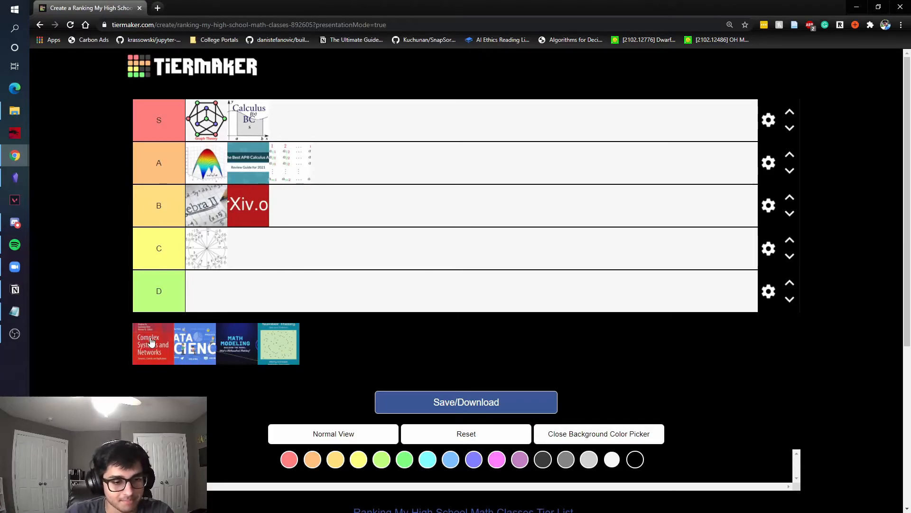
pyautogui.moveTo(129, 351)
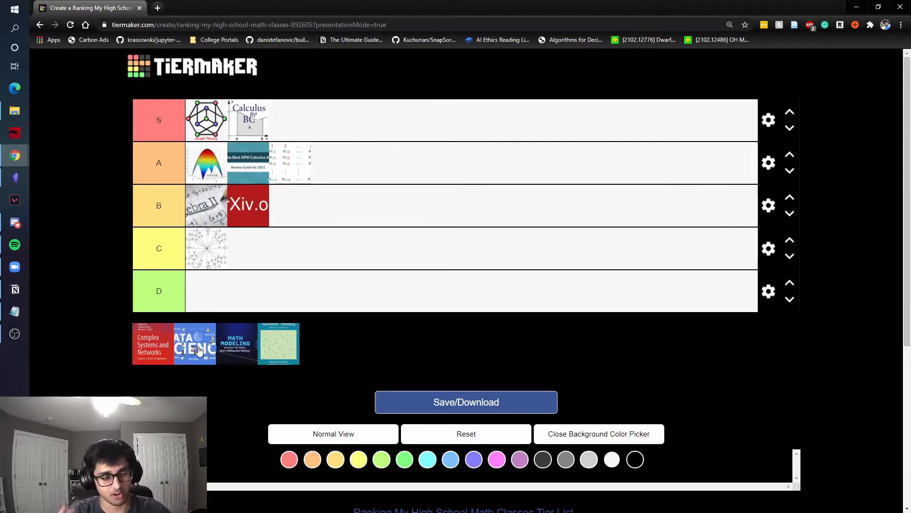
# Put Data Science first in row B and Math Modeling in row S after Graph Theory.
pyautogui.moveTo(193, 344); pyautogui.dragTo(384, 174)
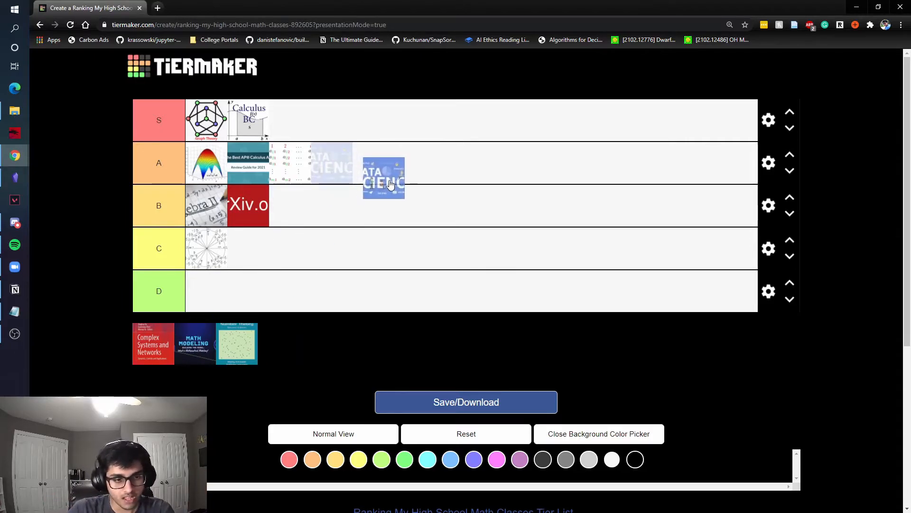
pyautogui.moveTo(384, 177); pyautogui.dragTo(478, 208)
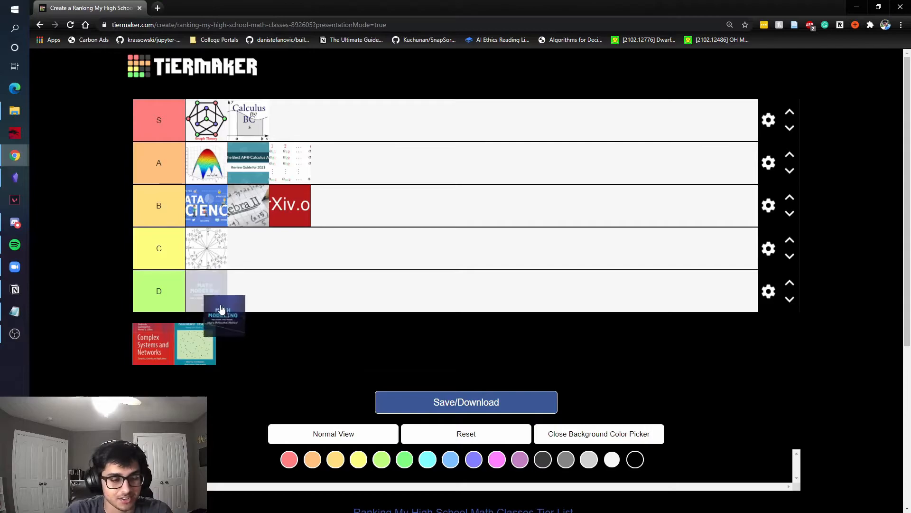
pyautogui.moveTo(222, 314); pyautogui.dragTo(253, 205)
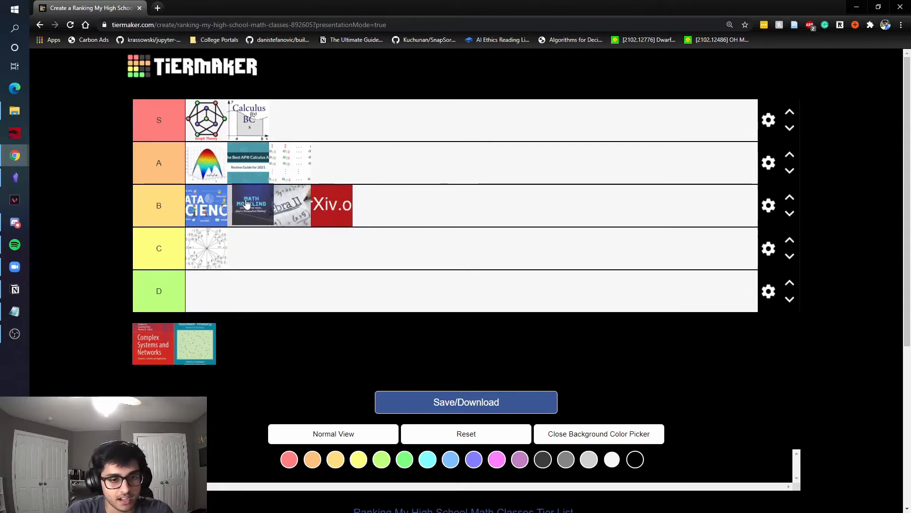
pyautogui.moveTo(252, 205); pyautogui.dragTo(227, 163)
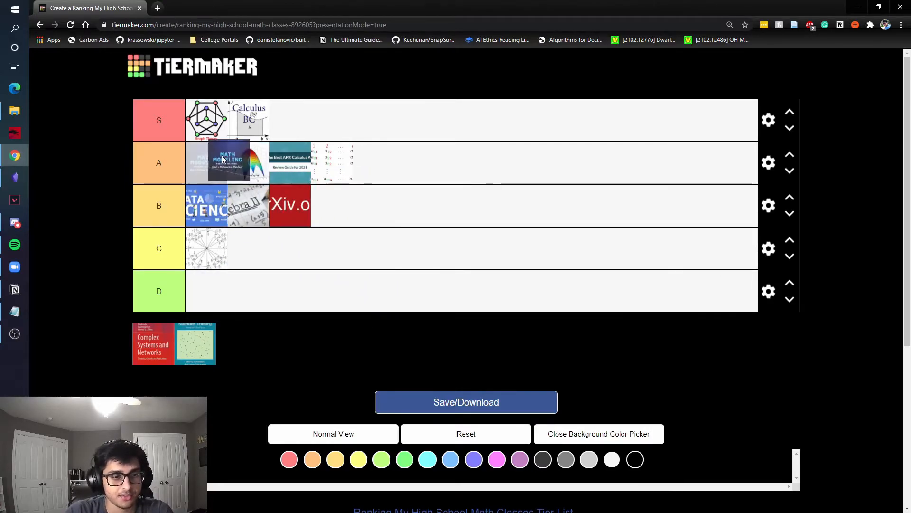
pyautogui.moveTo(227, 161); pyautogui.dragTo(291, 119)
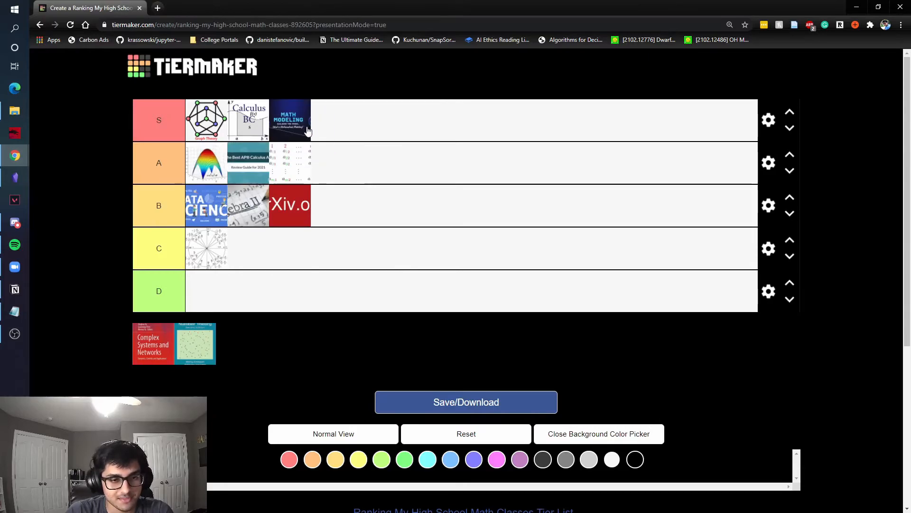
pyautogui.moveTo(340, 314)
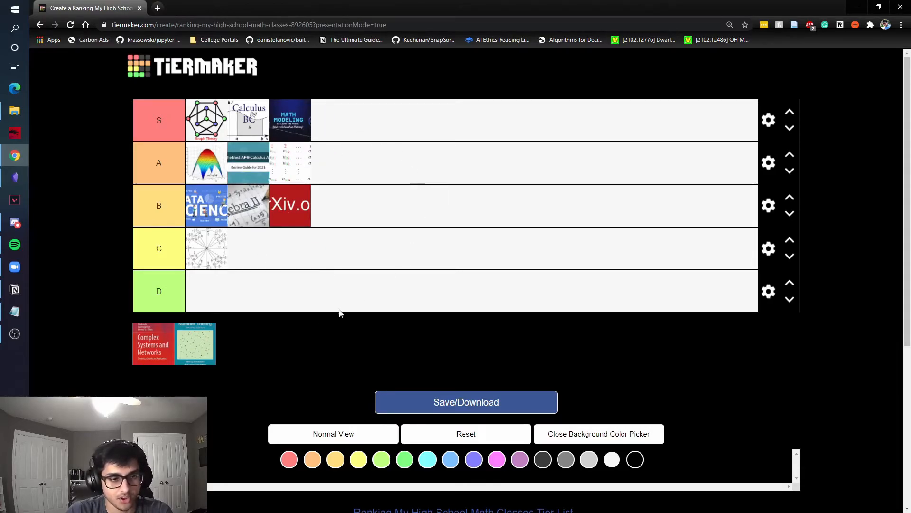
pyautogui.moveTo(287, 301)
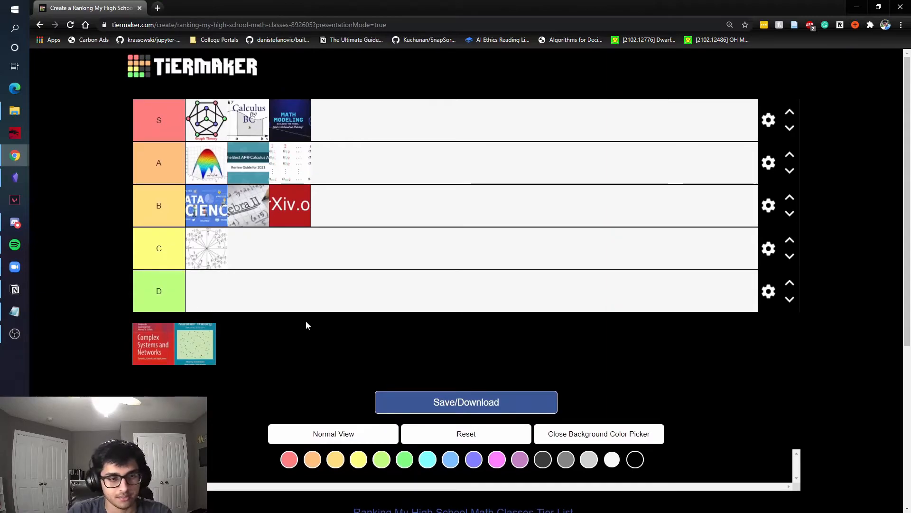
pyautogui.moveTo(225, 194)
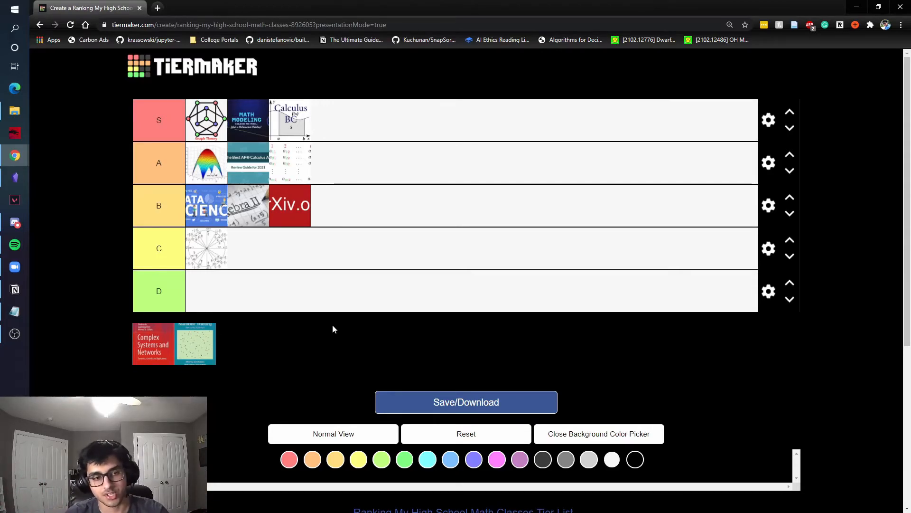
pyautogui.moveTo(391, 162)
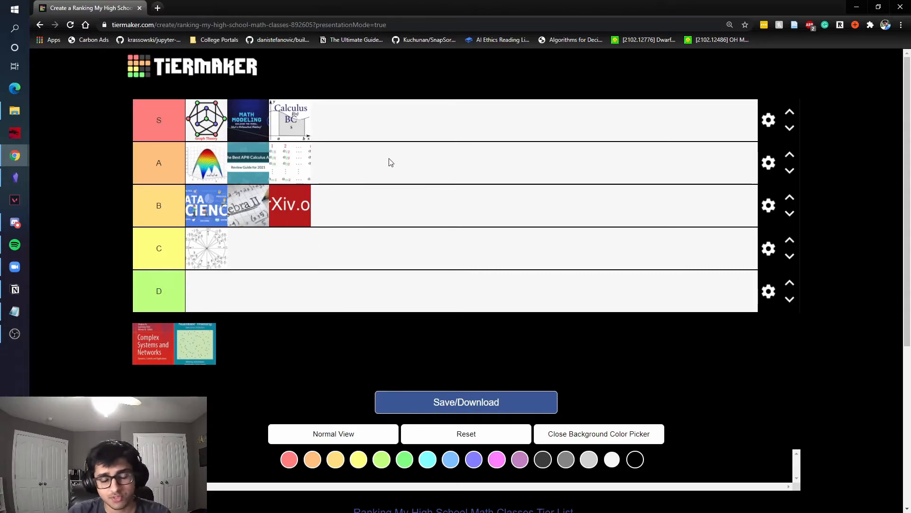
pyautogui.moveTo(245, 130)
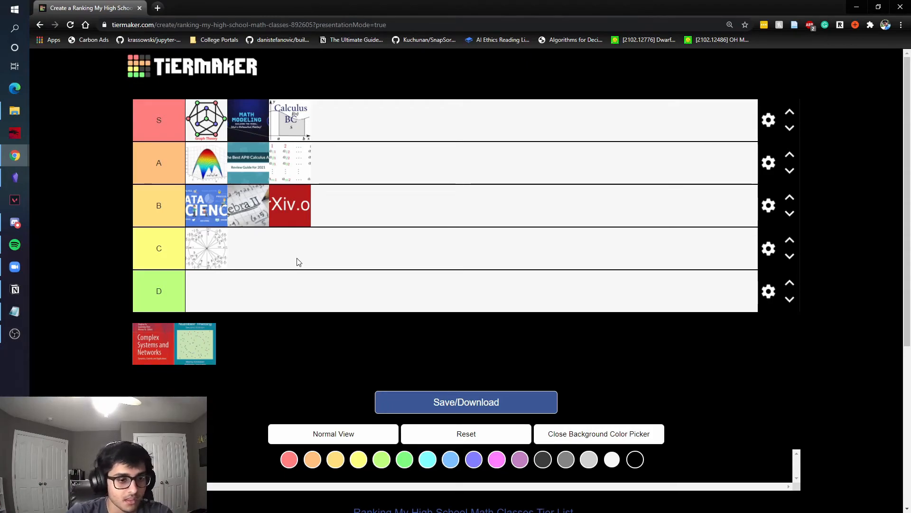
# Drop the Complex Systems and Networks tile at the end of the S row.
pyautogui.moveTo(153, 343); pyautogui.dragTo(289, 293)
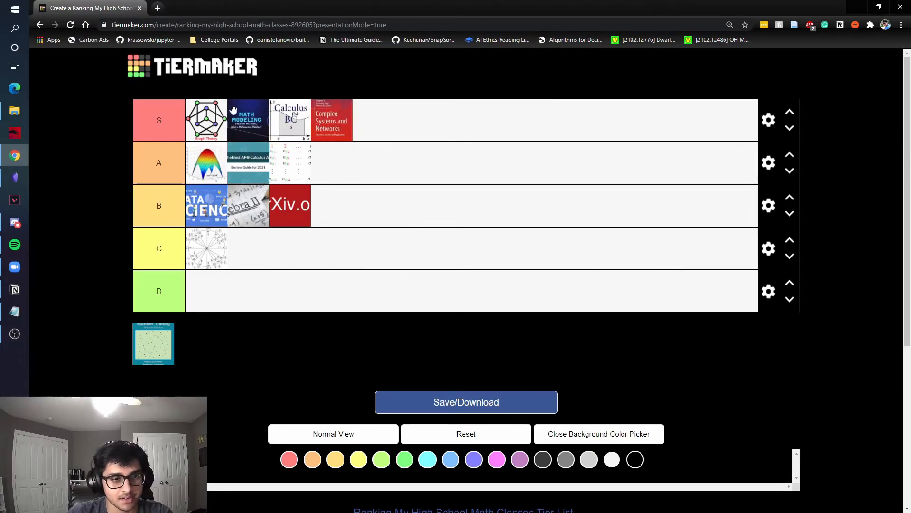
pyautogui.moveTo(436, 294)
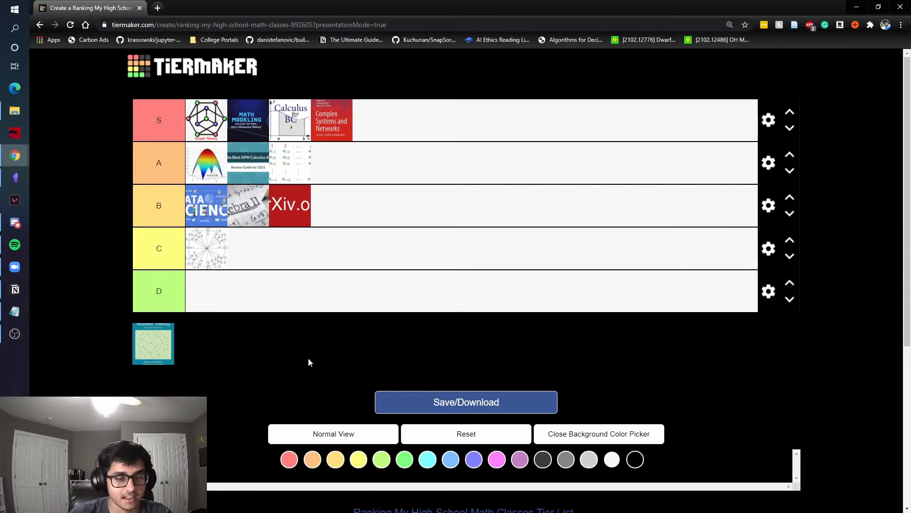
pyautogui.moveTo(163, 352)
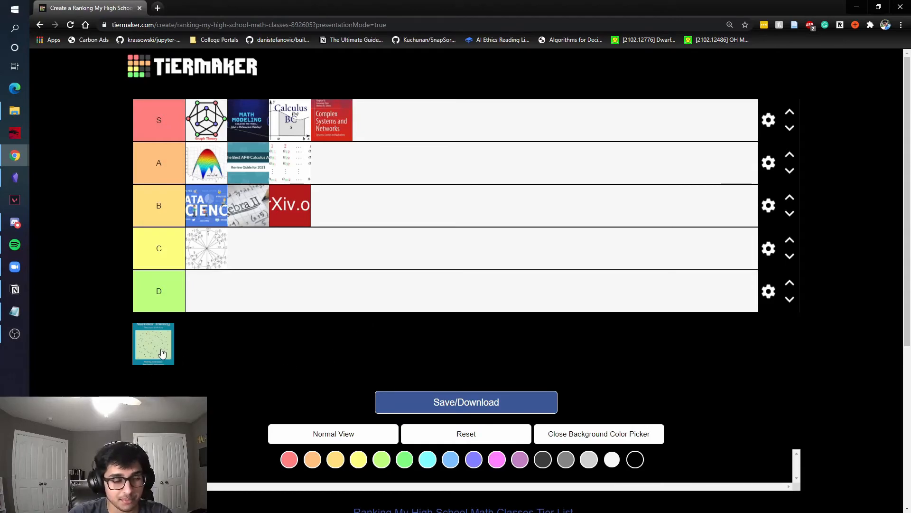
pyautogui.moveTo(137, 348)
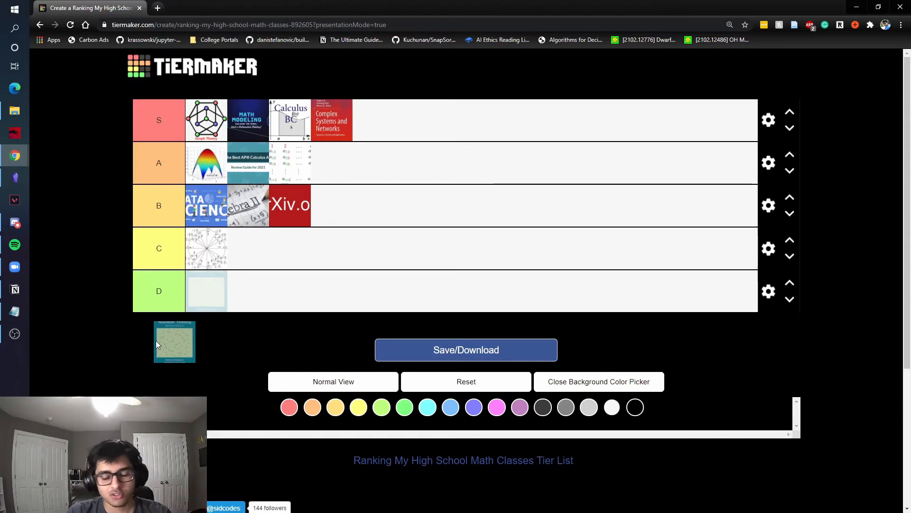
# Place the last tile, Number Theory, in row S between Math Modeling and Calculus BC.
pyautogui.moveTo(174, 342); pyautogui.dragTo(330, 307)
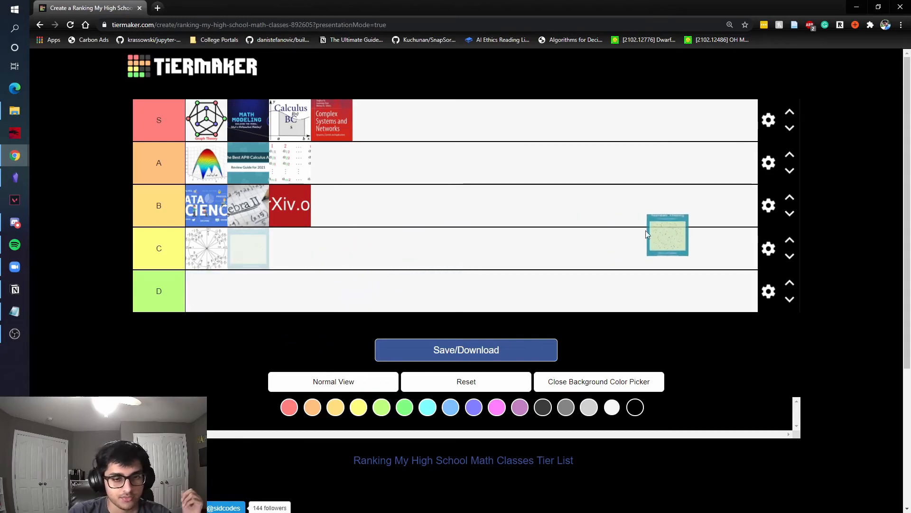
pyautogui.moveTo(667, 235); pyautogui.dragTo(299, 120)
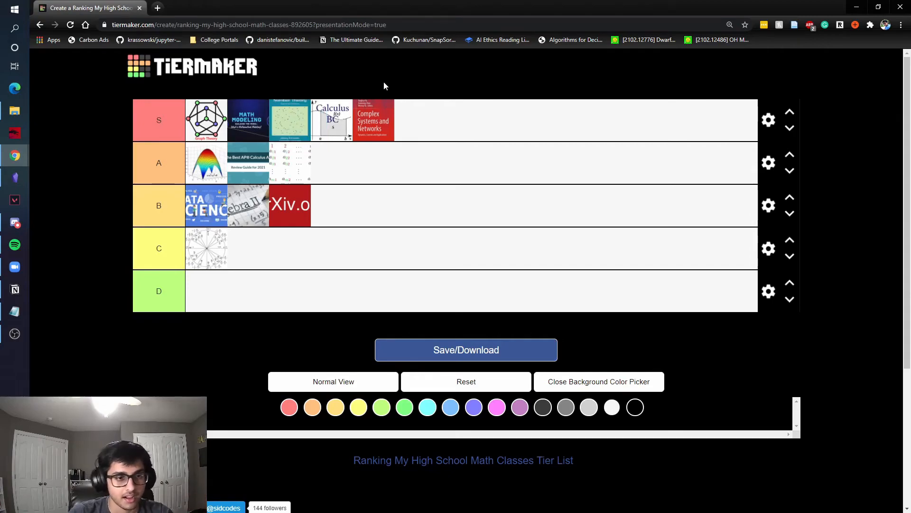
pyautogui.moveTo(244, 148)
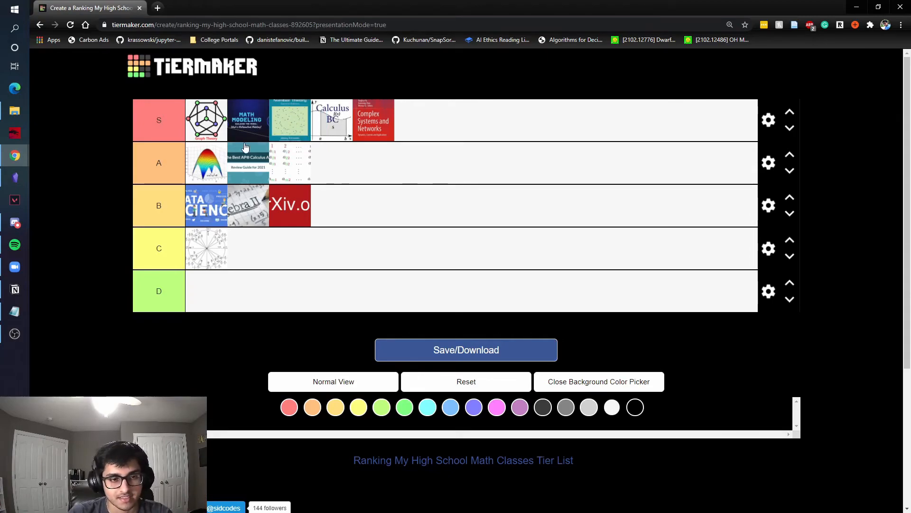
pyautogui.moveTo(448, 227)
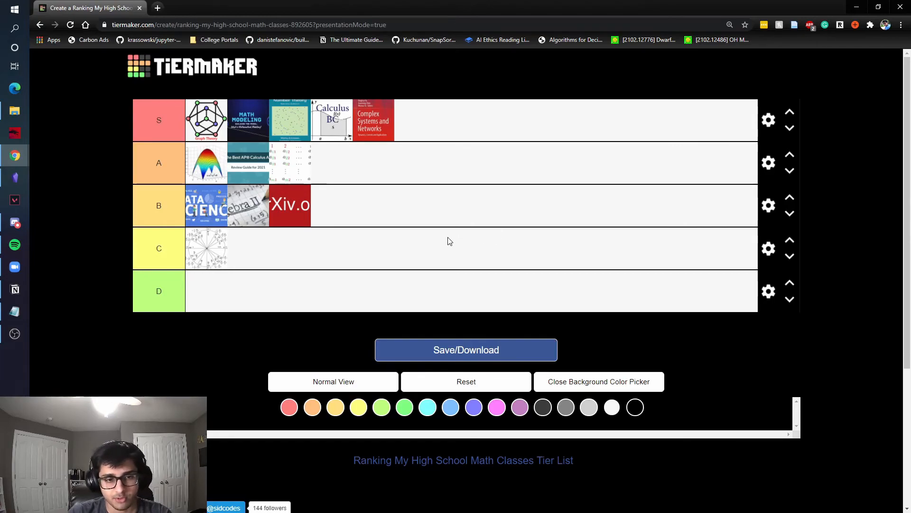
pyautogui.moveTo(301, 129)
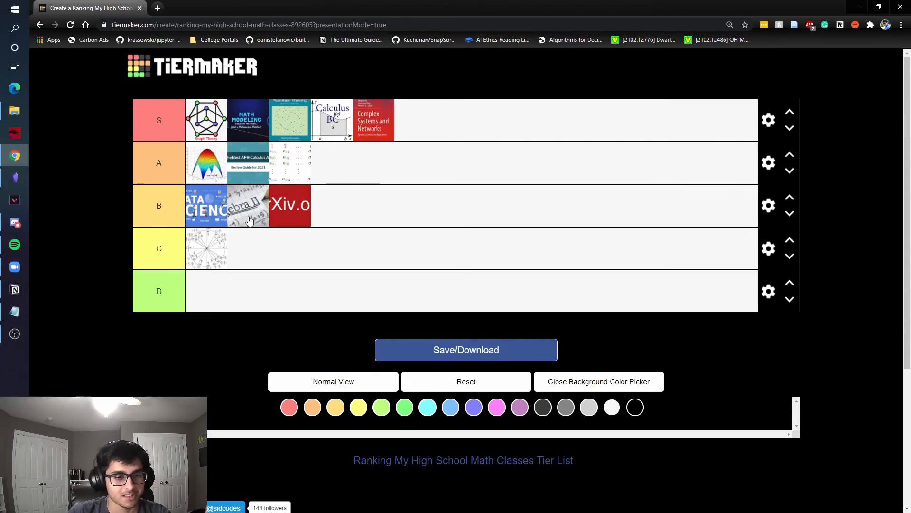
pyautogui.moveTo(225, 211)
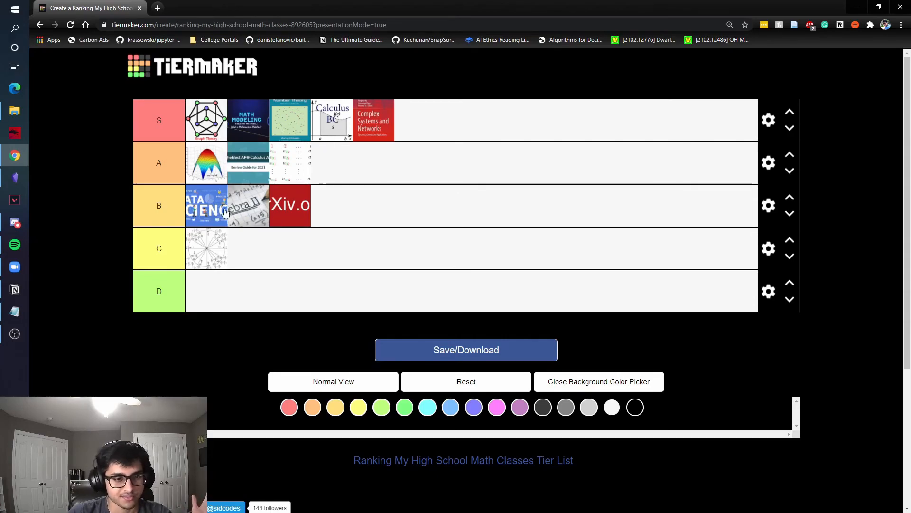
pyautogui.moveTo(210, 203)
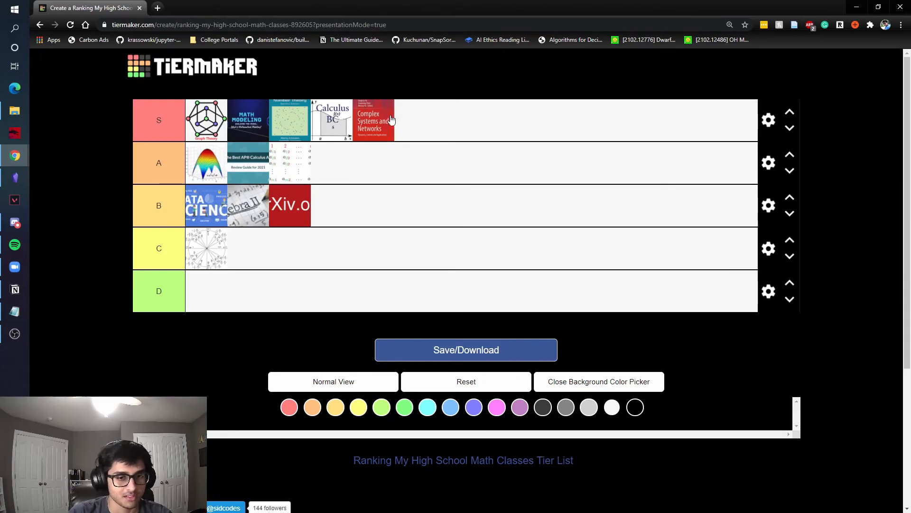
pyautogui.moveTo(303, 323)
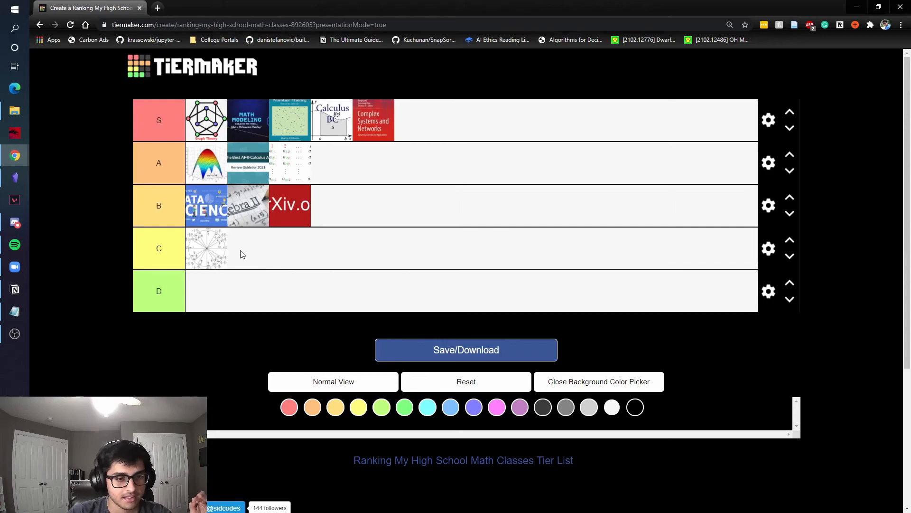
pyautogui.moveTo(352, 227)
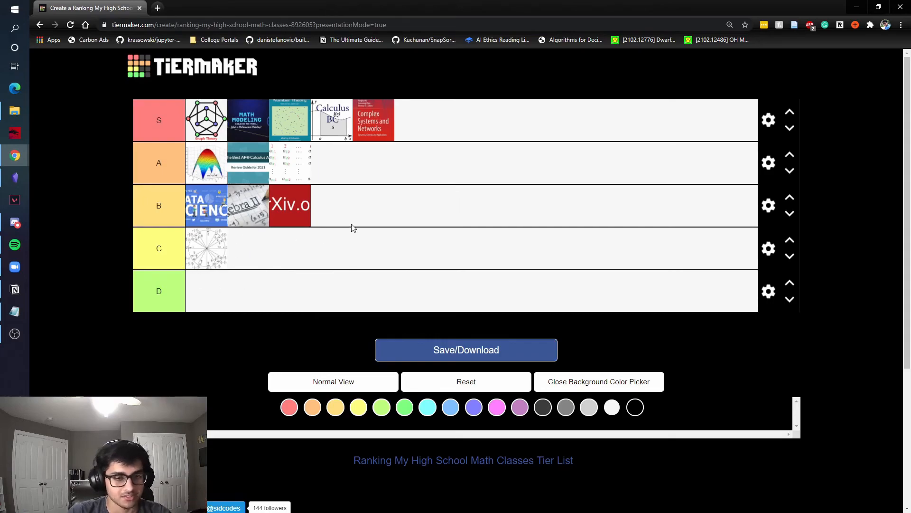
pyautogui.moveTo(264, 271)
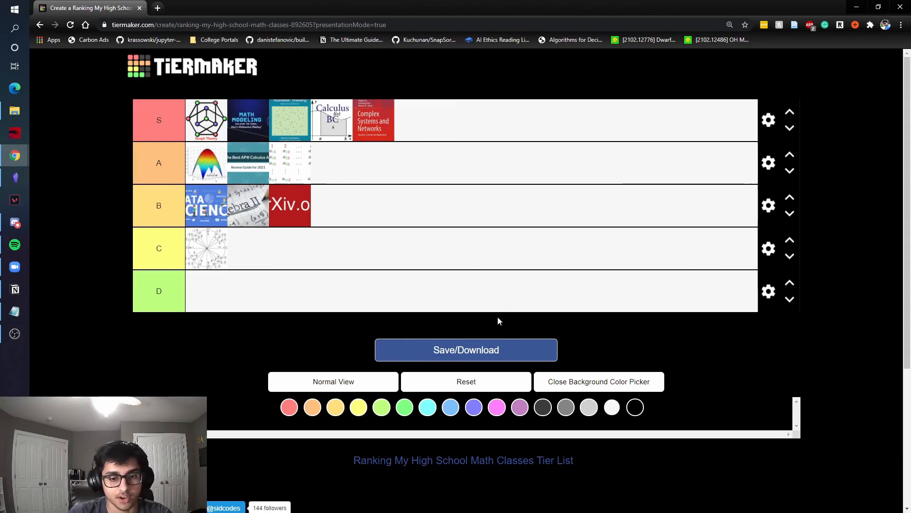
pyautogui.moveTo(383, 321)
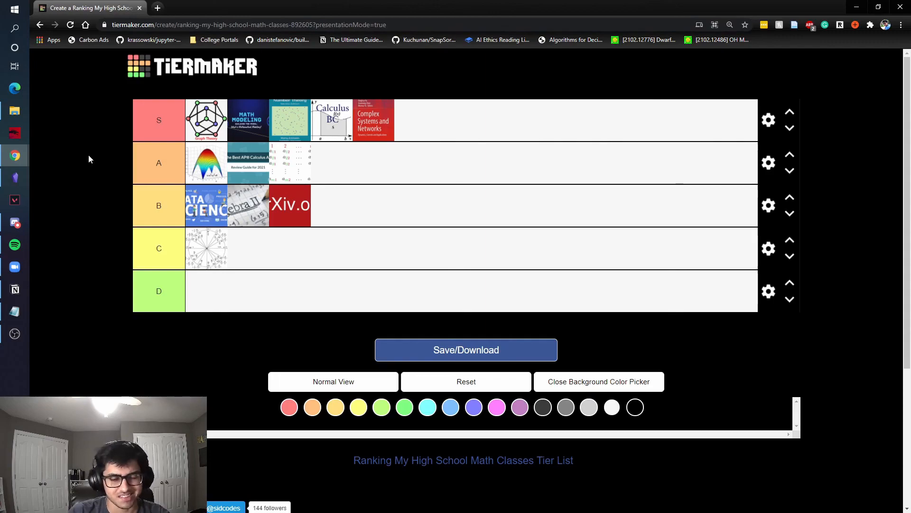
pyautogui.moveTo(62, 143)
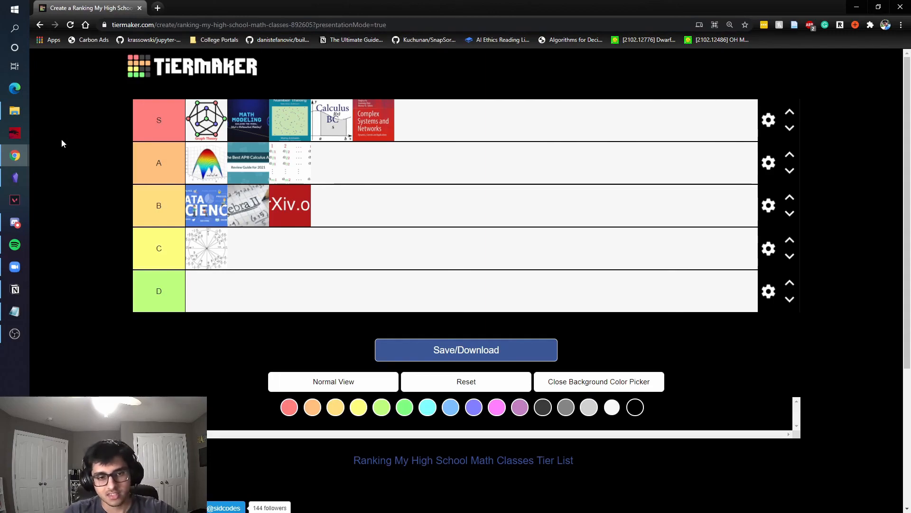
pyautogui.moveTo(83, 142)
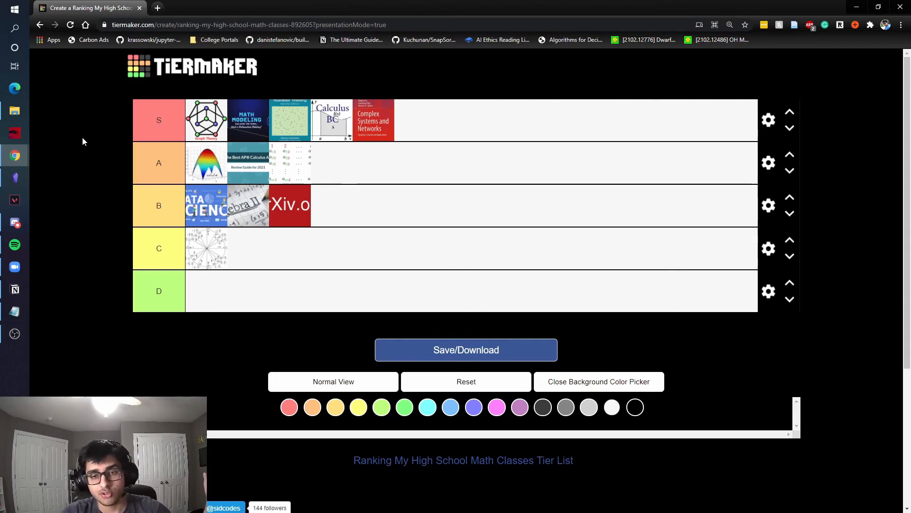